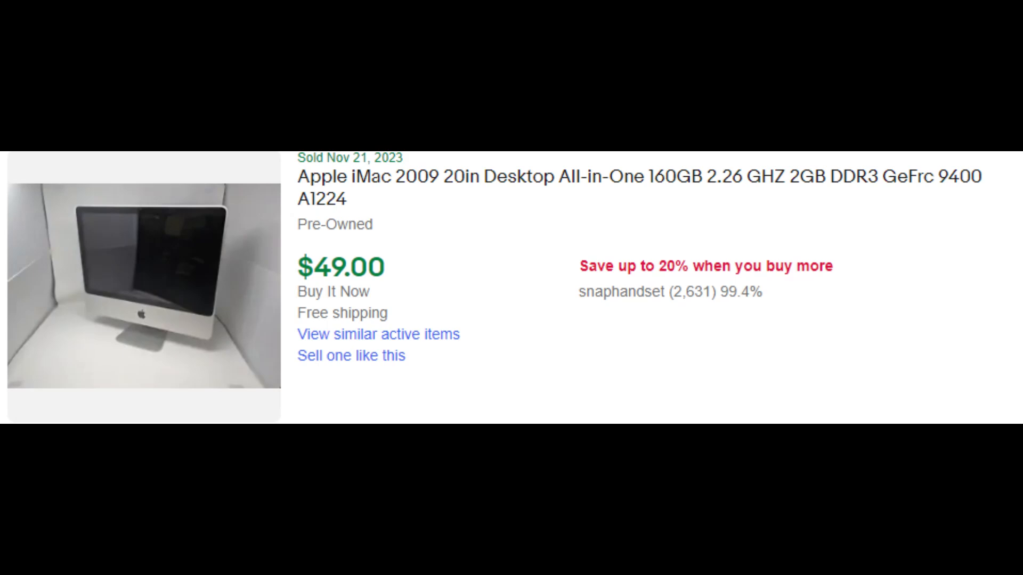
scroll(down, 3)
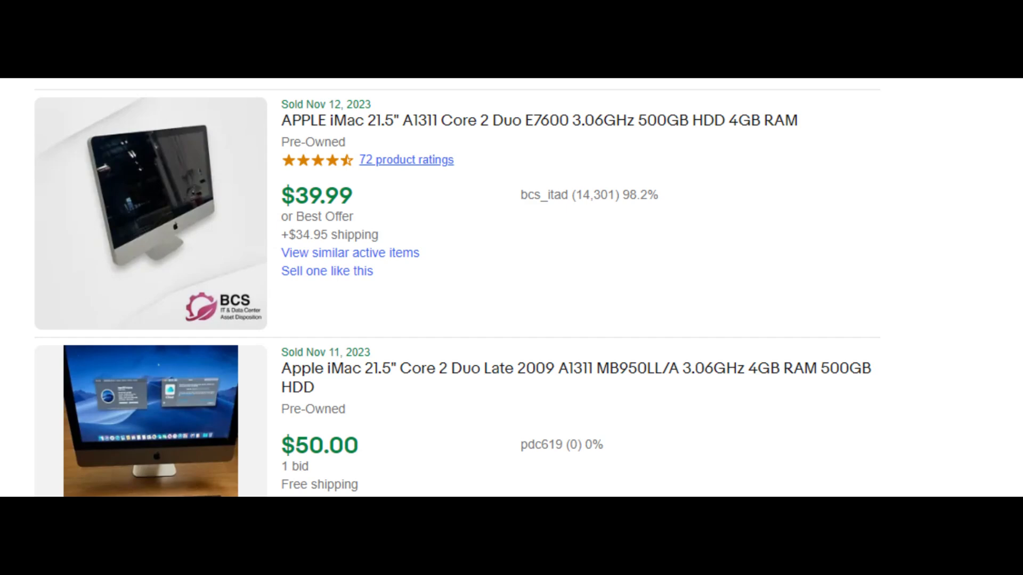
scroll(down, 3)
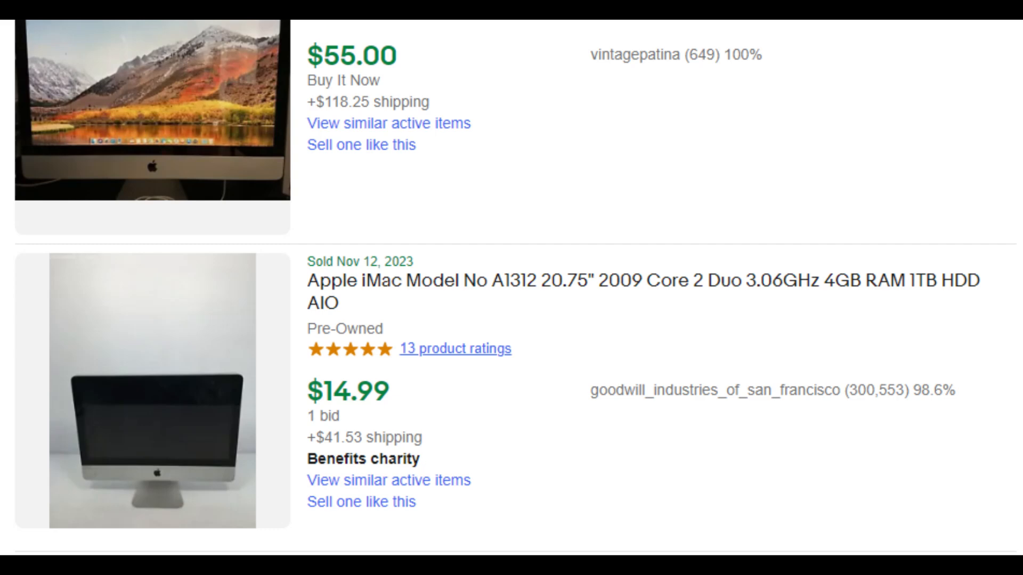
scroll(down, 3)
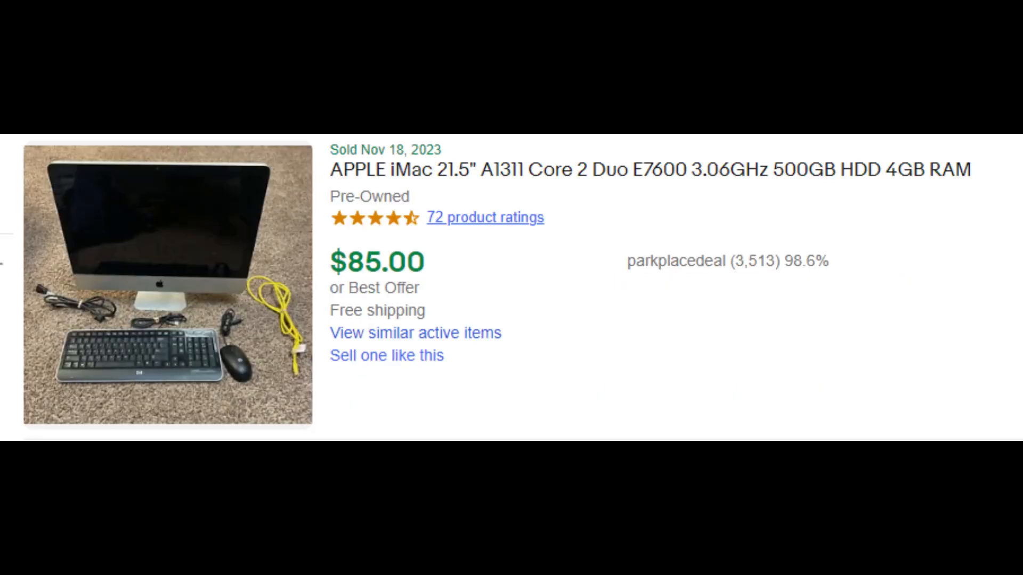